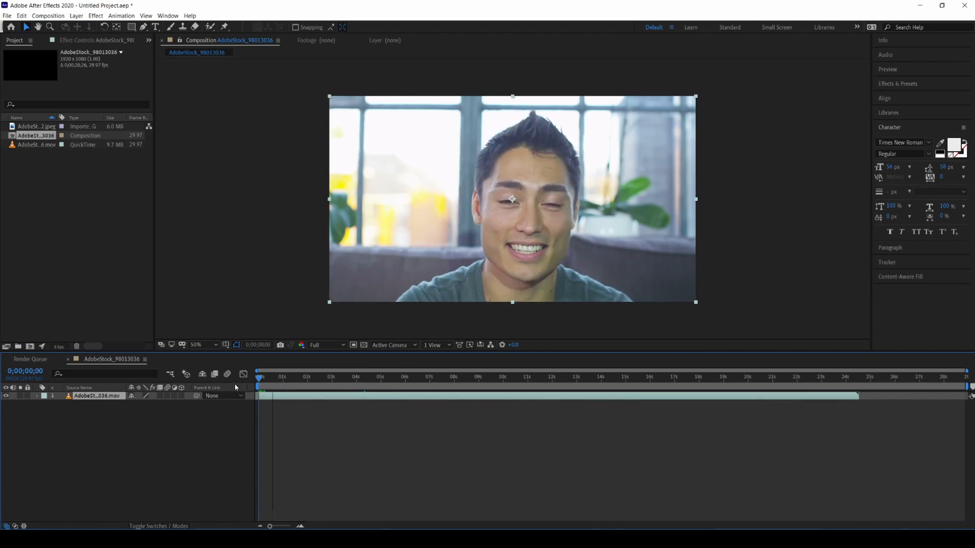
Set the composition duration to 0;00;10;26 via Composition Settings at the ten-second mark.
left_click(515, 378)
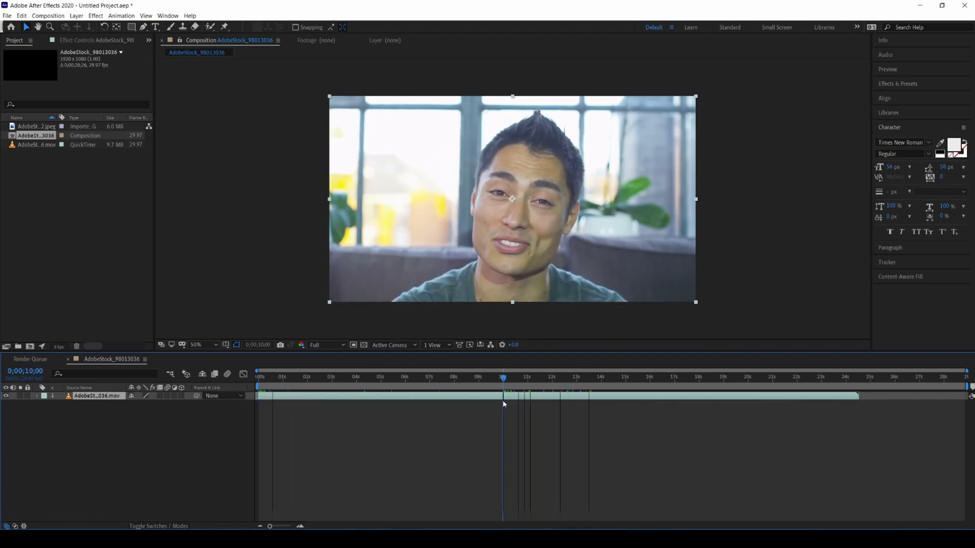
right_click(504, 403)
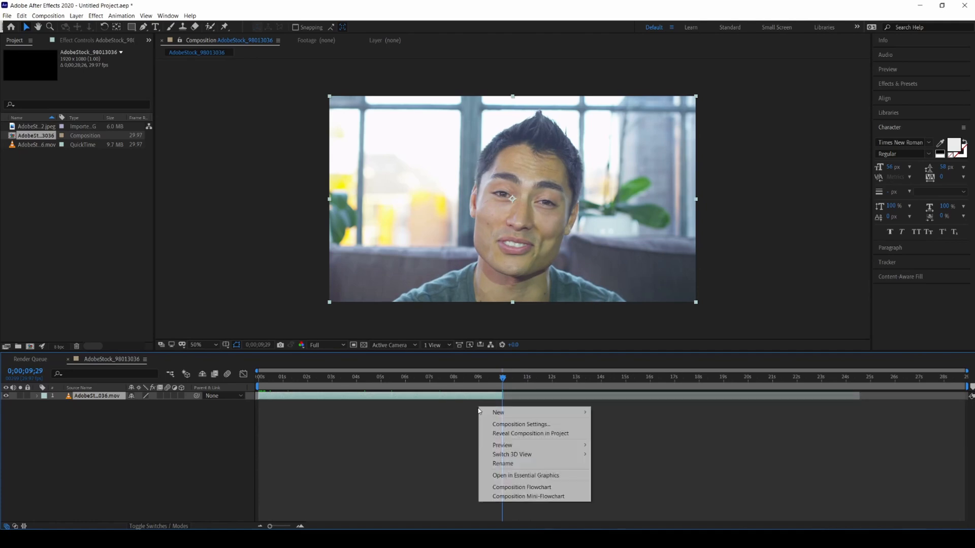
left_click(521, 424)
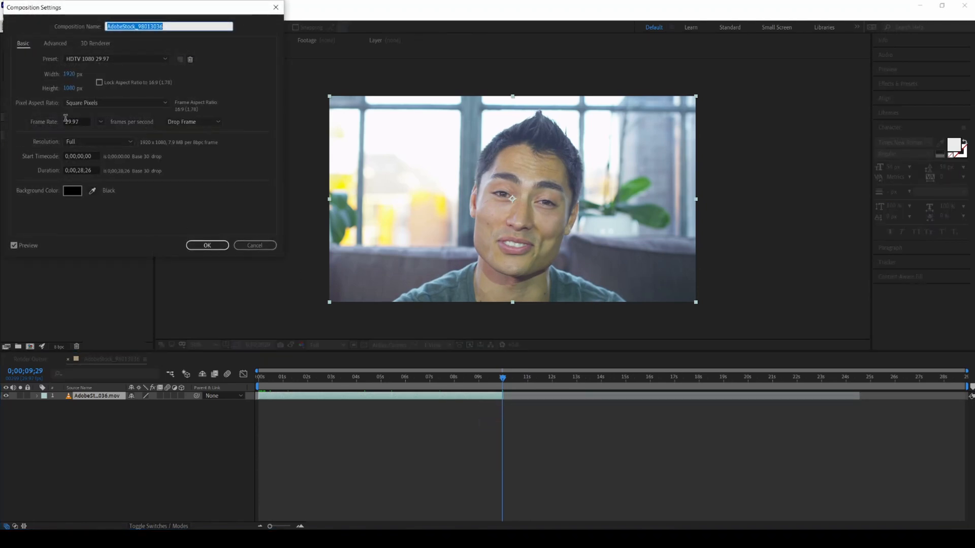
left_click(80, 170)
type("10")
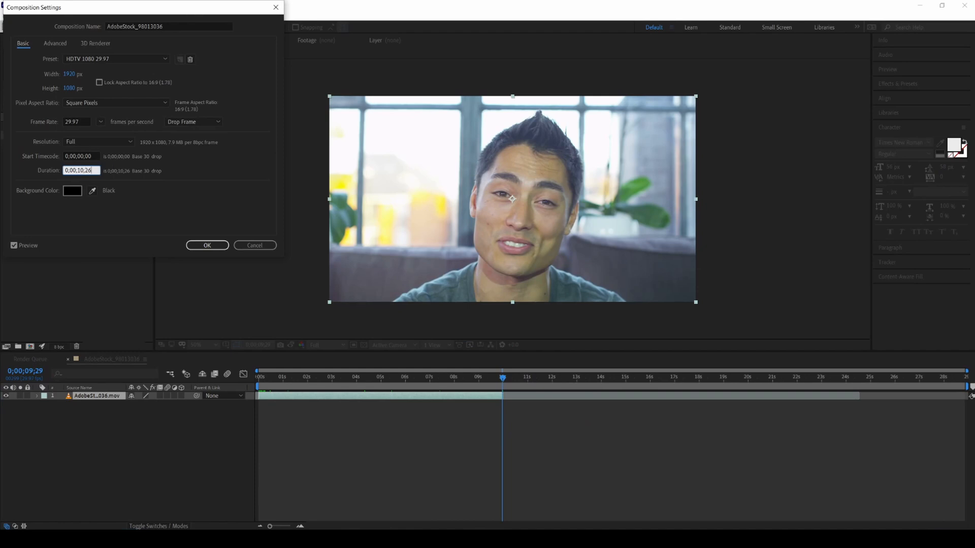
left_click(207, 245)
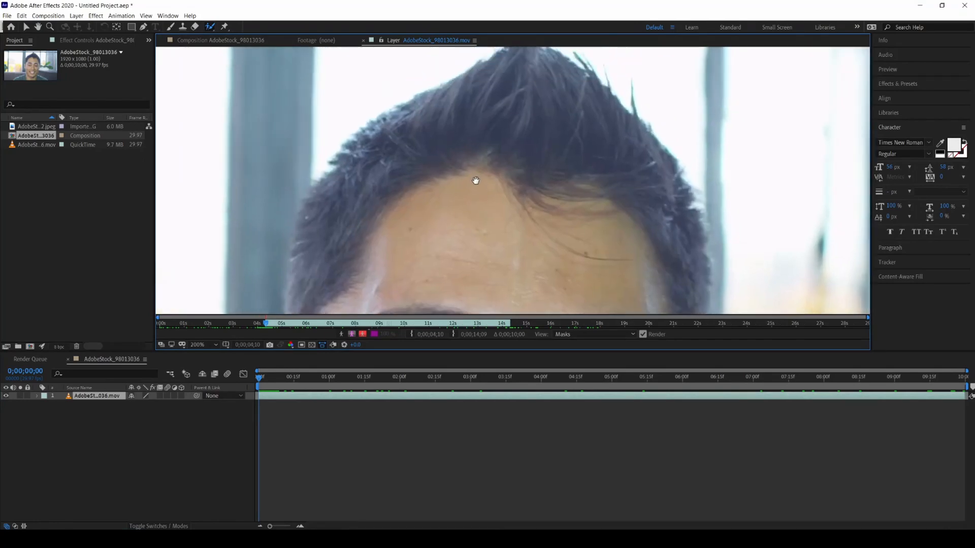
Paint a Roto Brush foreground stroke down the man's face with matte Quality set to Best.
left_click_drag(318, 243, 514, 118)
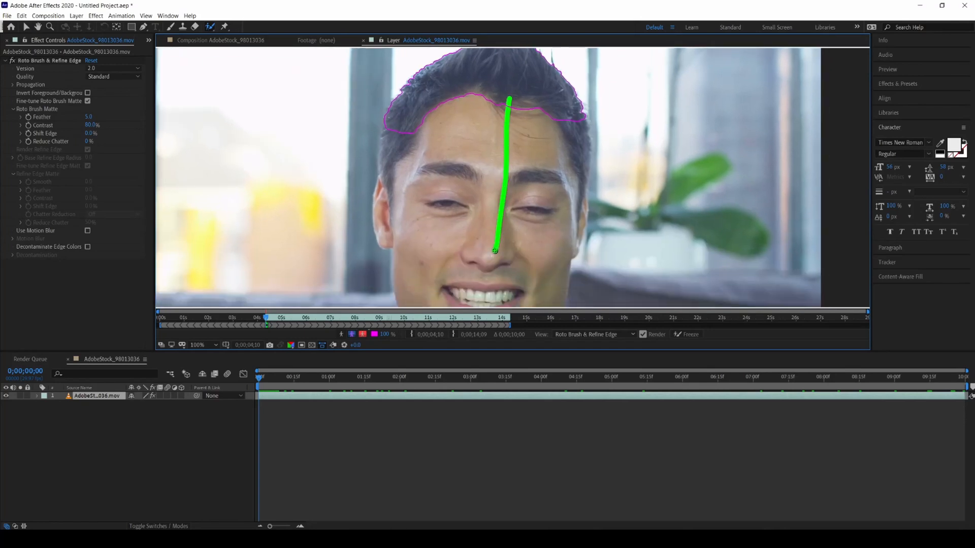
left_click(113, 76)
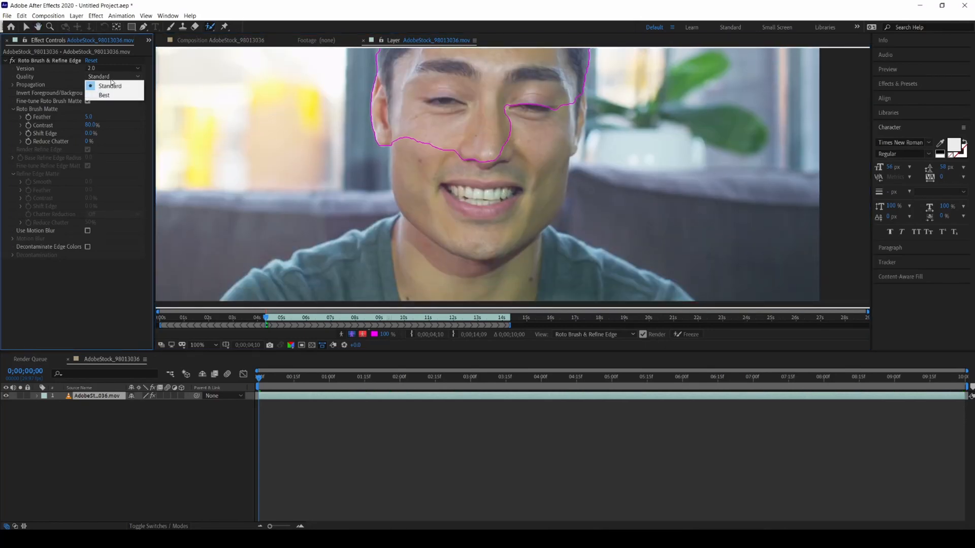
left_click(104, 95)
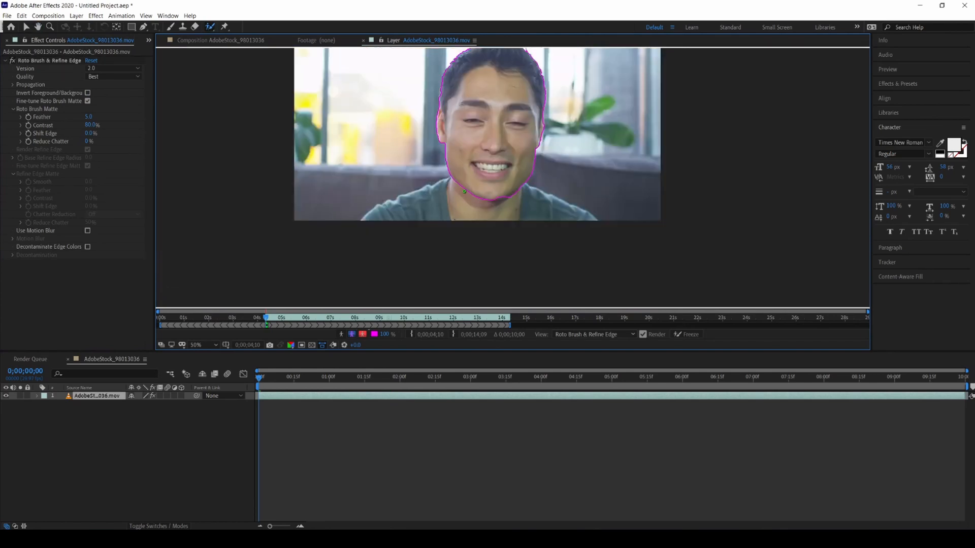
Extend the matte over hair and shoulders and refine the edge beside his temple.
left_click_drag(464, 191, 496, 206)
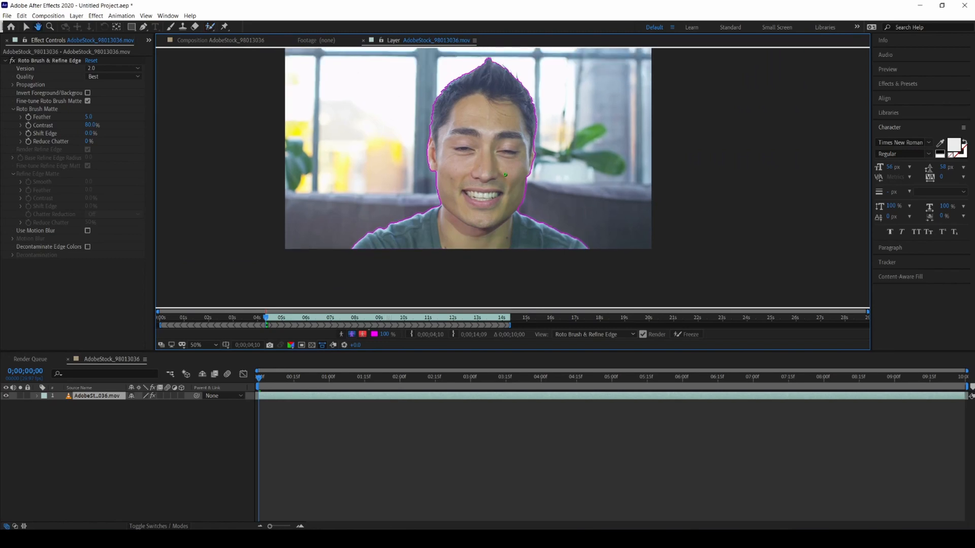
left_click(187, 346)
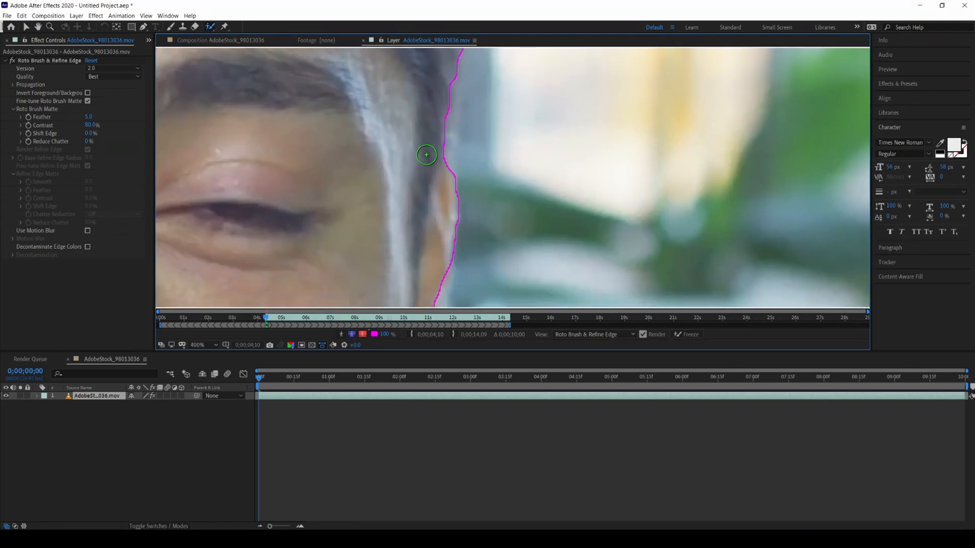
left_click_drag(425, 154, 437, 173)
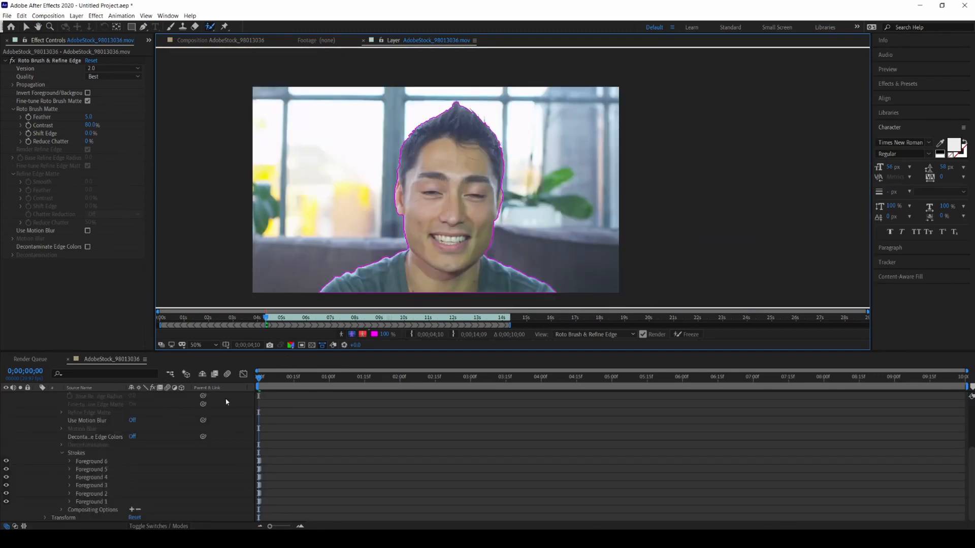
mouse_move(259, 380)
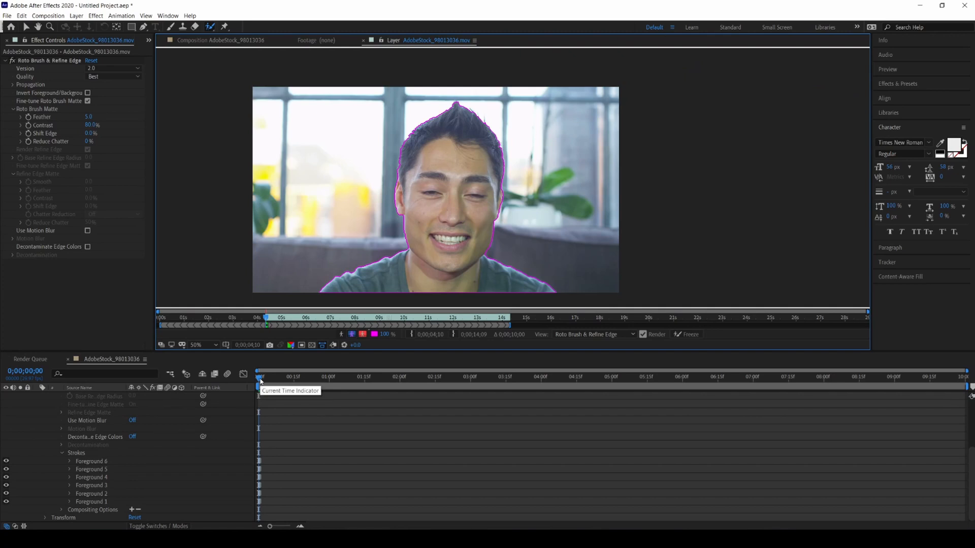
mouse_move(262, 378)
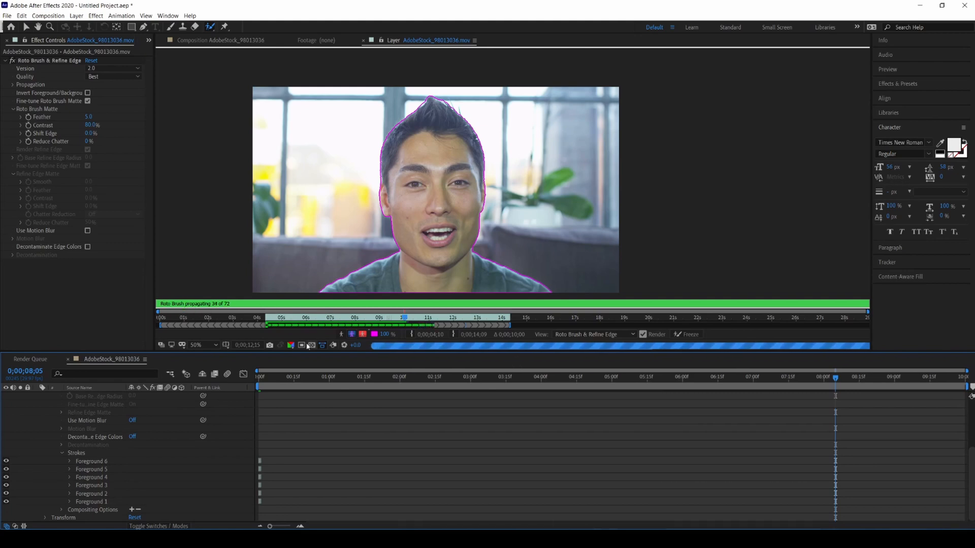
mouse_move(311, 345)
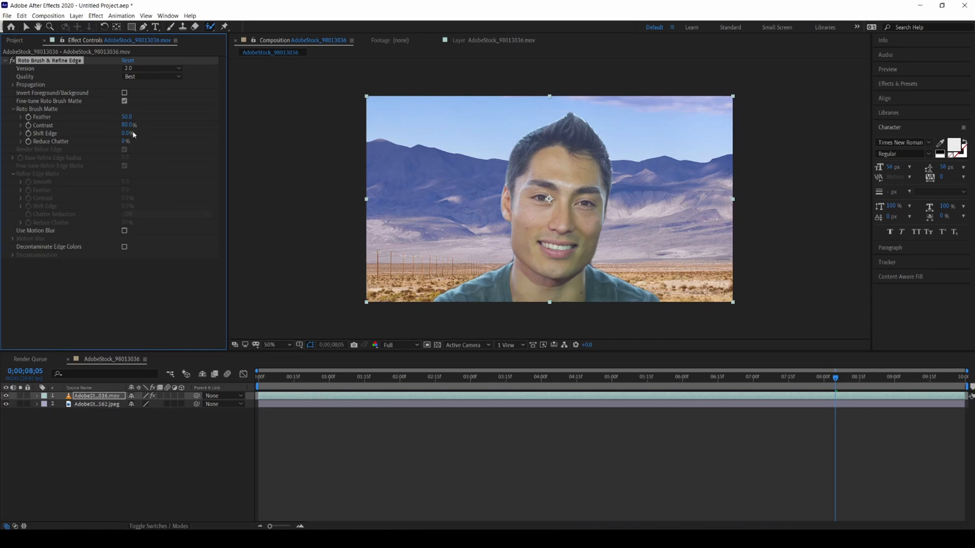
left_click(124, 93)
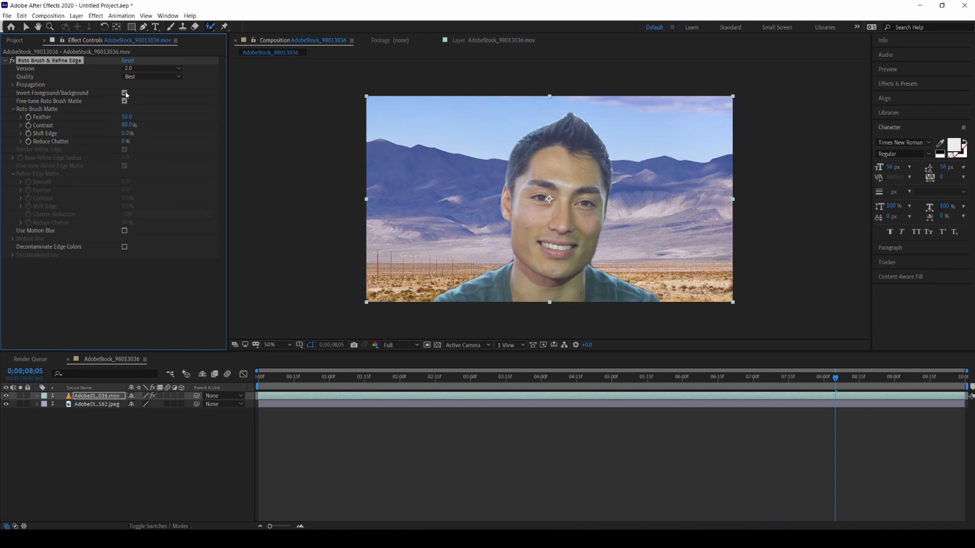
left_click(124, 92)
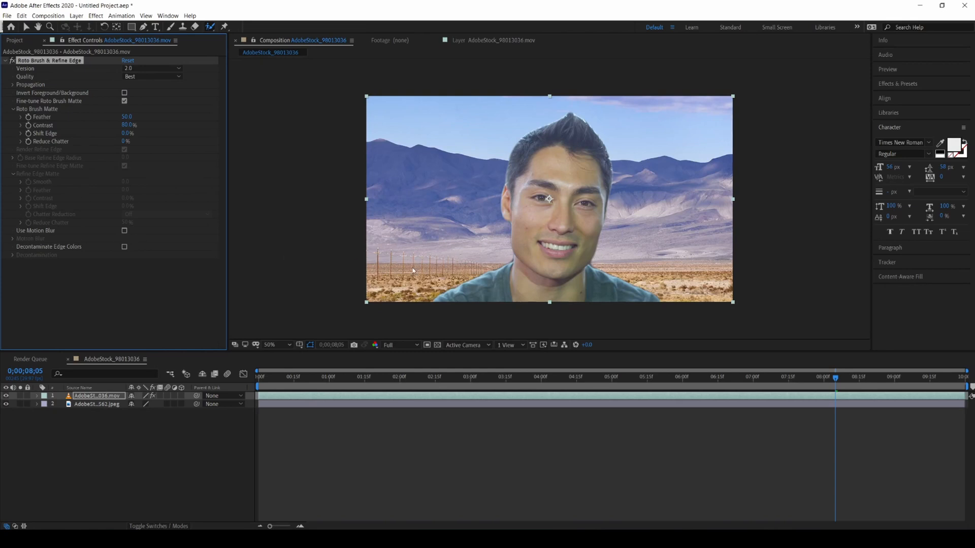
mouse_move(268, 335)
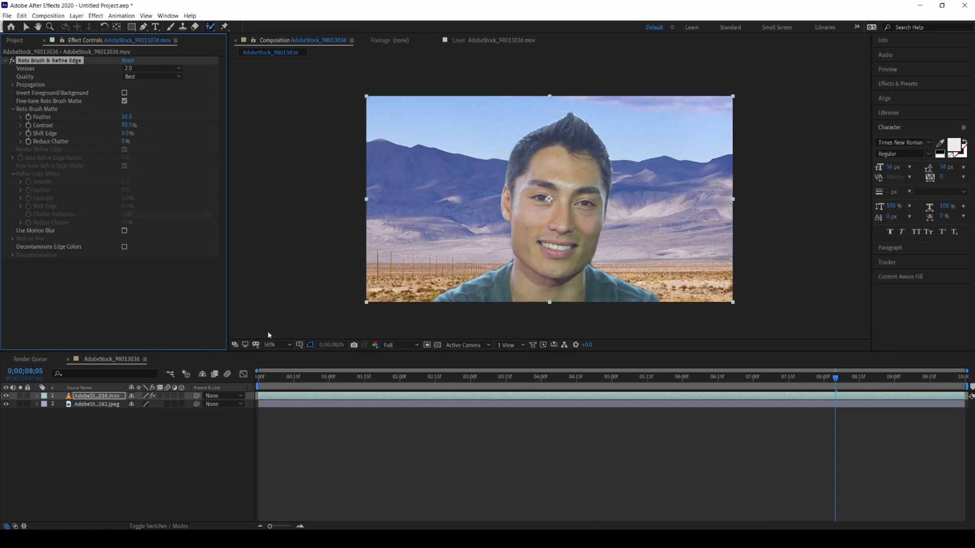
mouse_move(268, 313)
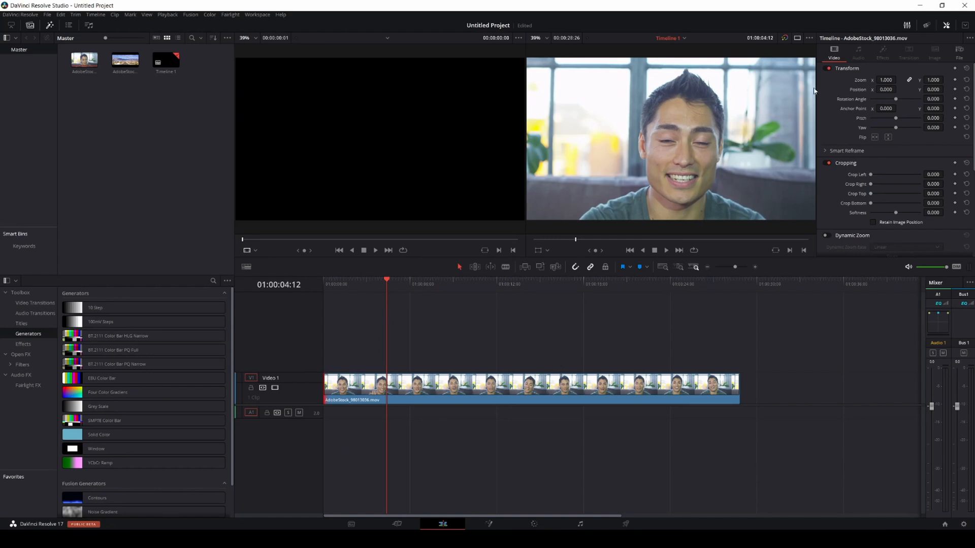
mouse_move(317, 368)
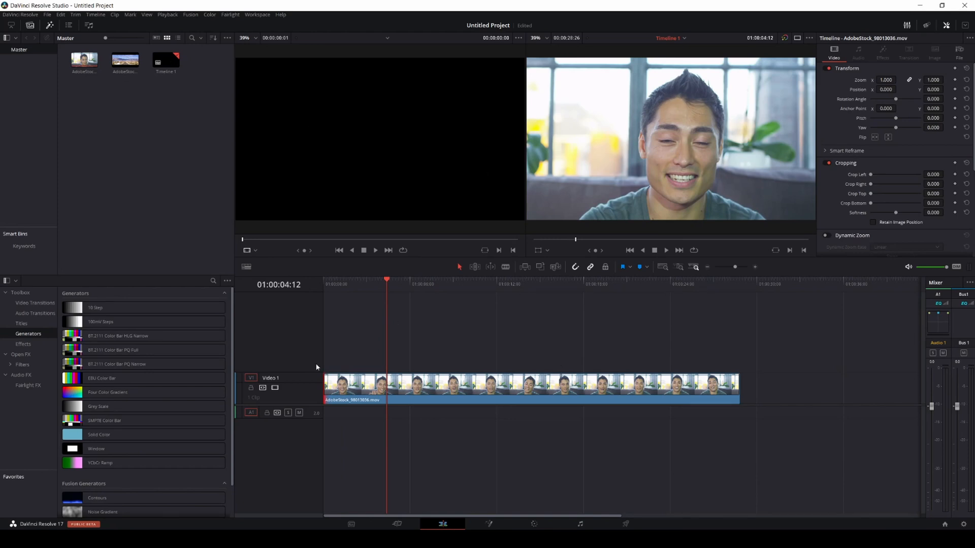
Trim the talking-head clip's end and drop the desert JPEG after it on the timeline.
left_click_drag(738, 389, 674, 389)
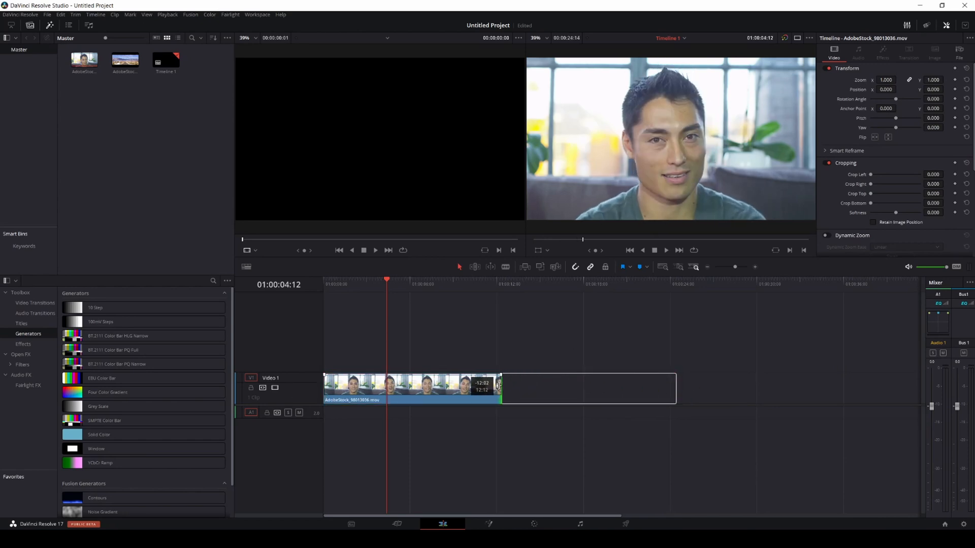
left_click_drag(500, 389, 469, 389)
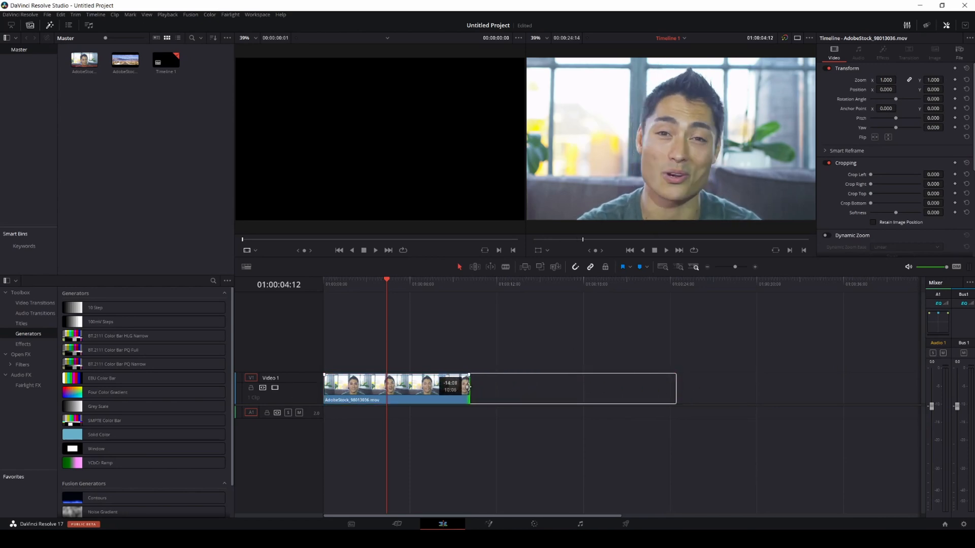
left_click_drag(125, 60, 525, 356)
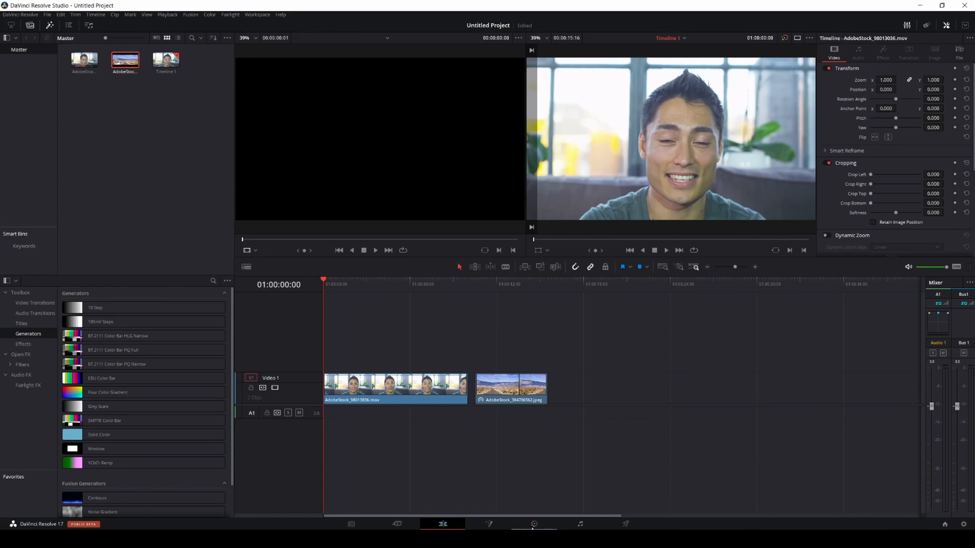
left_click(533, 524)
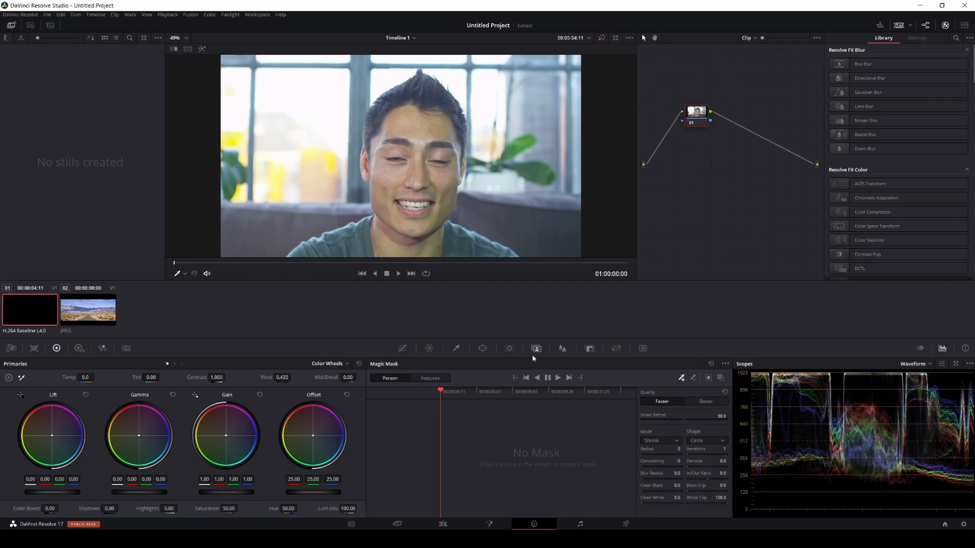
mouse_move(536, 353)
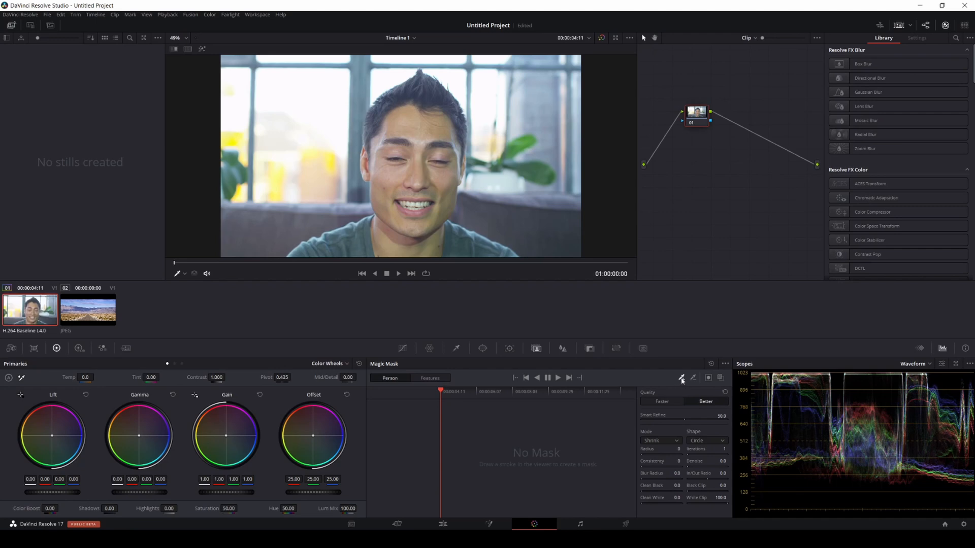
Paint a Magic Mask Person stroke down the man's face.
left_click(185, 273)
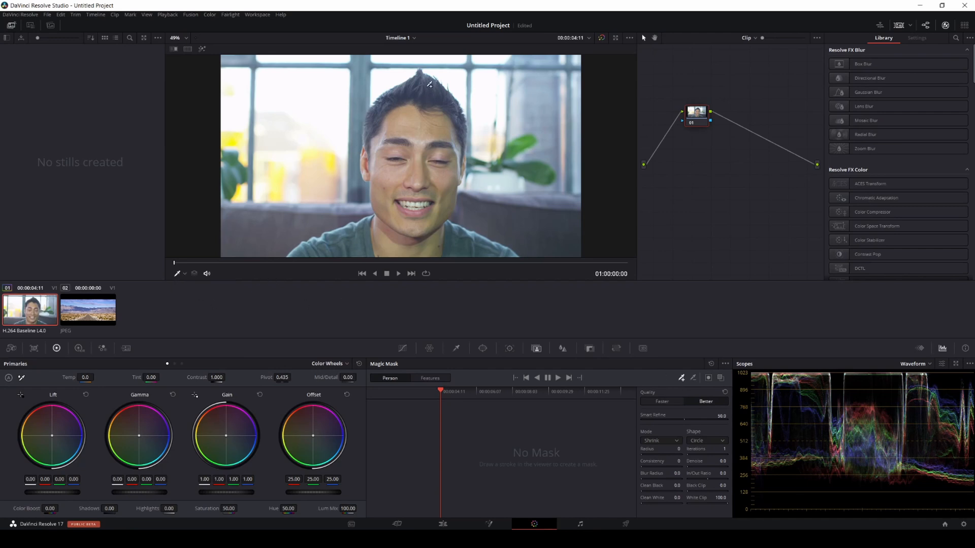
left_click_drag(426, 84, 421, 164)
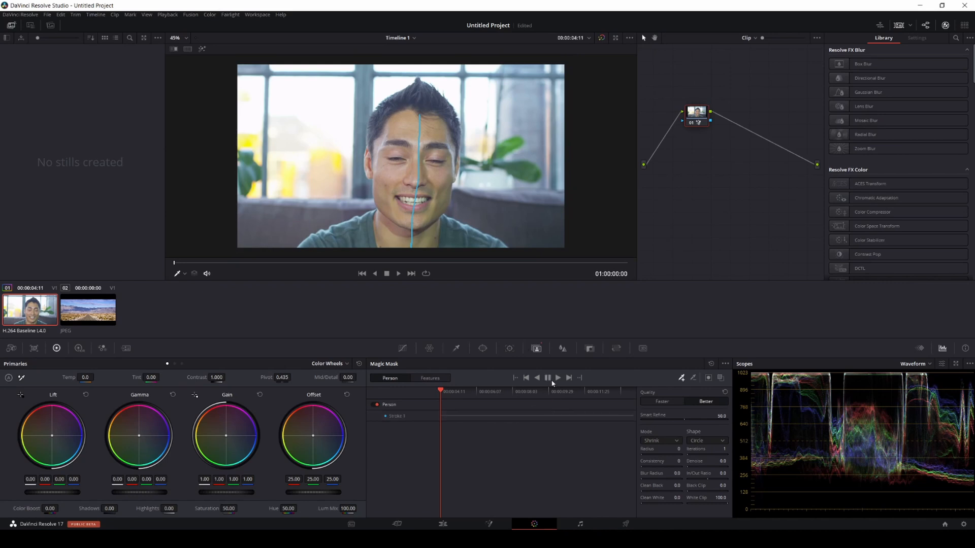
mouse_move(635, 430)
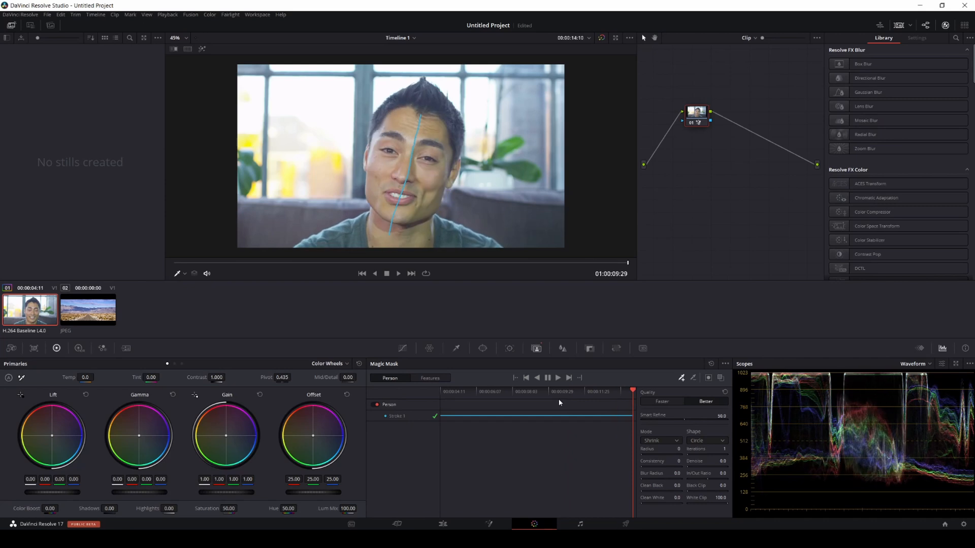
Show the tracked mask overlay and stack the masked clip above the desert image.
left_click(440, 391)
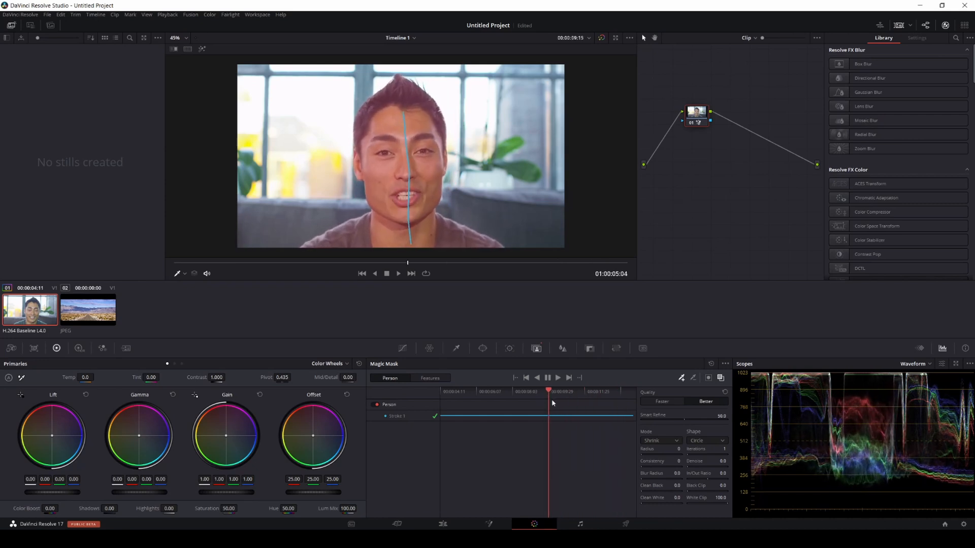
left_click(539, 391)
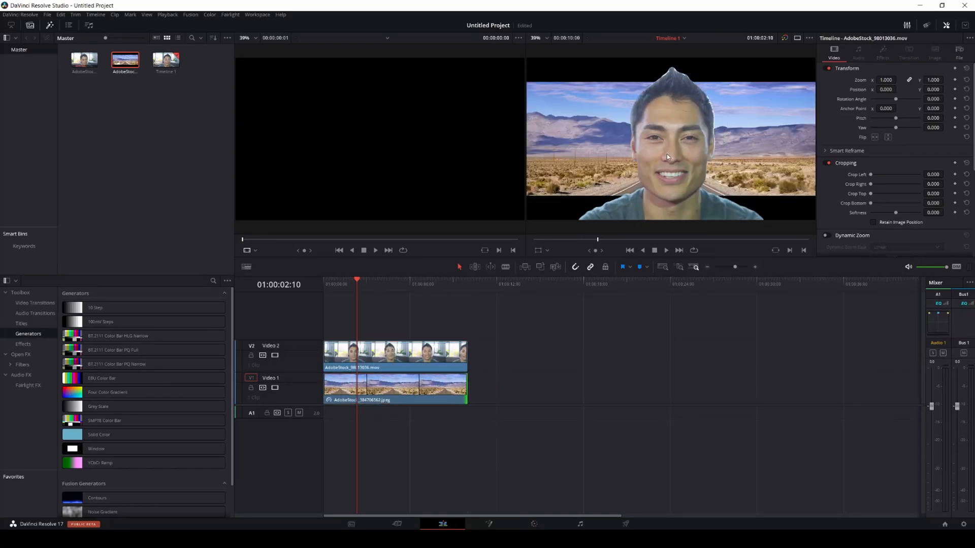
Raise the desert image's Zoom to 1.320 so it fills the frame behind the man.
left_click(533, 523)
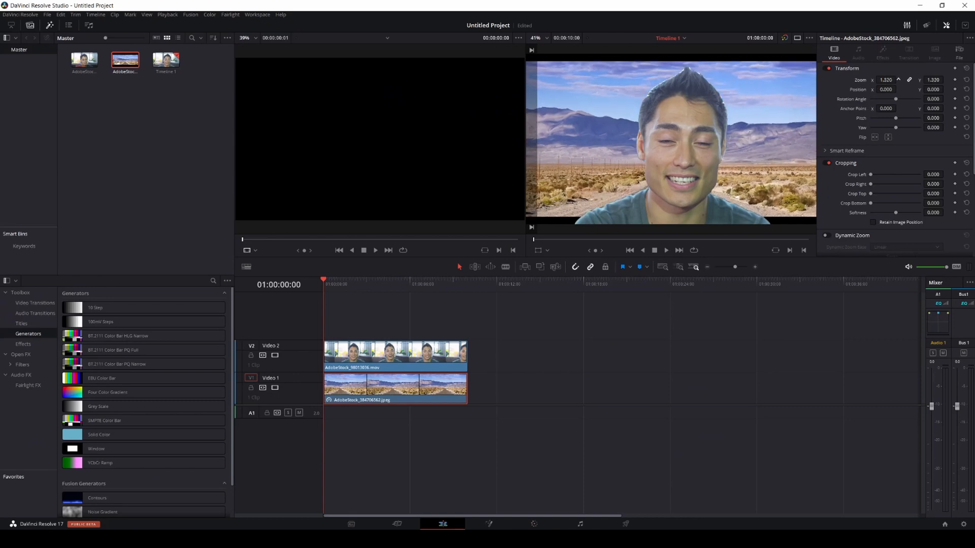
left_click(533, 524)
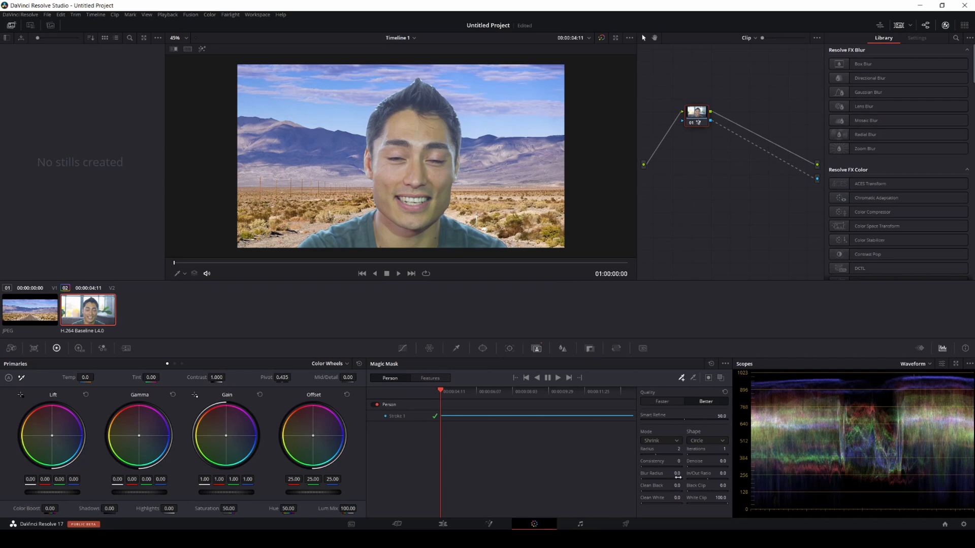
Set Magic Mask Blur Radius to 25 and play back the composite to review the cutout.
left_click(672, 473)
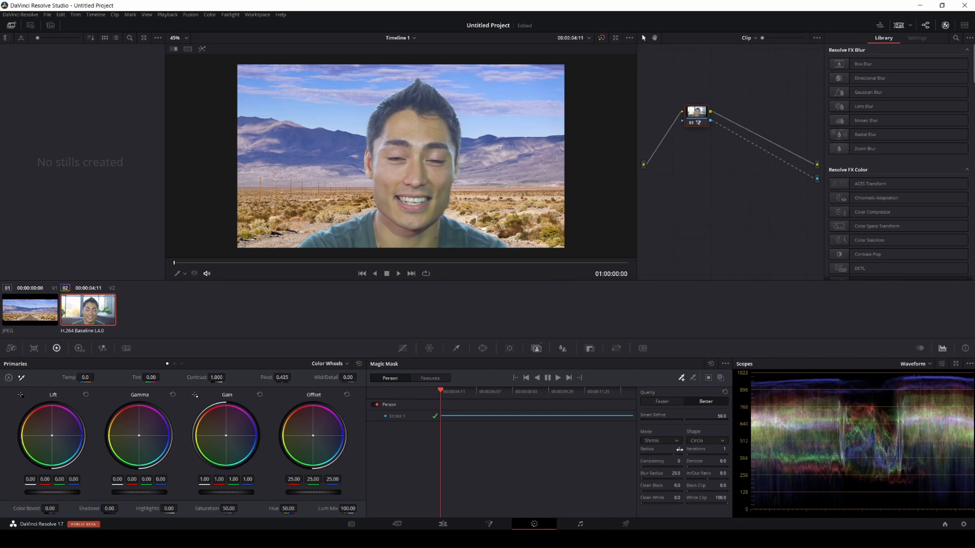
left_click(398, 273)
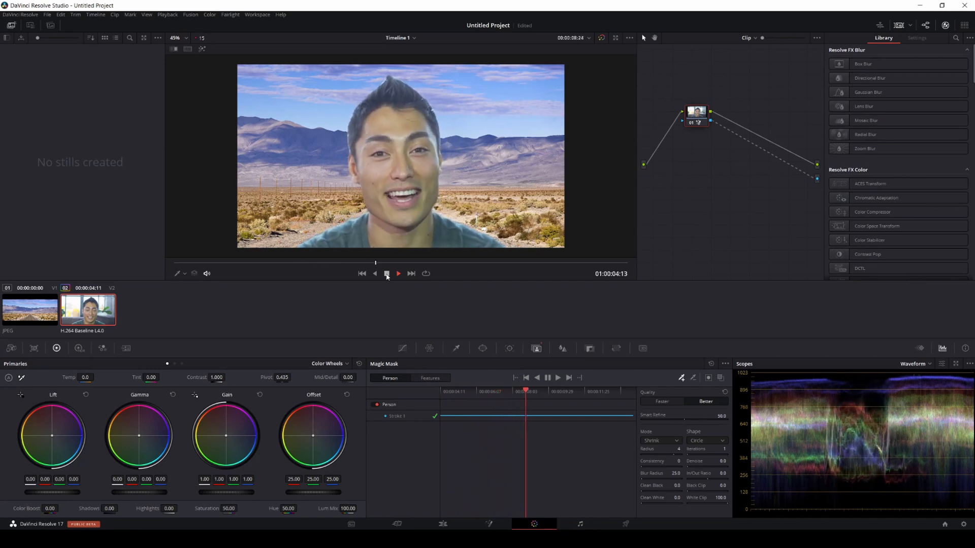
left_click(386, 273)
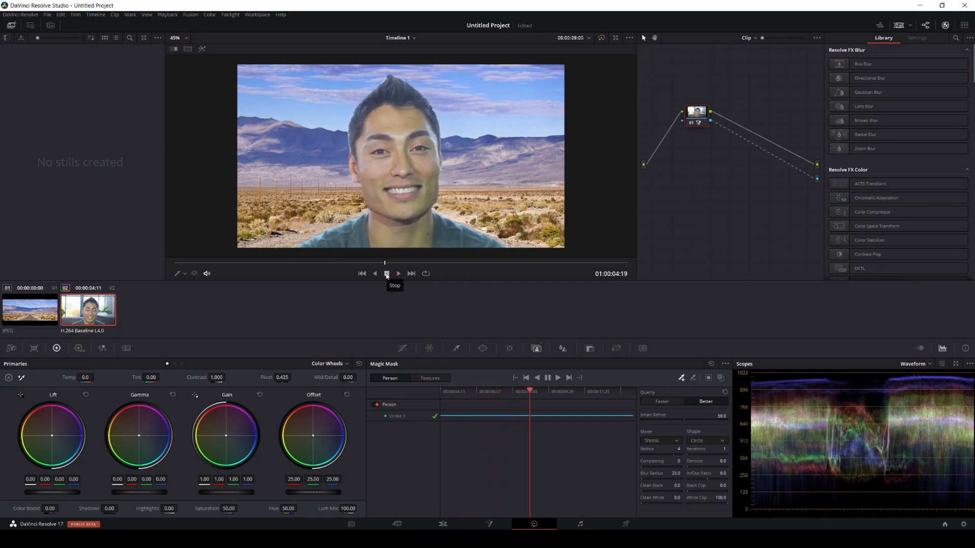